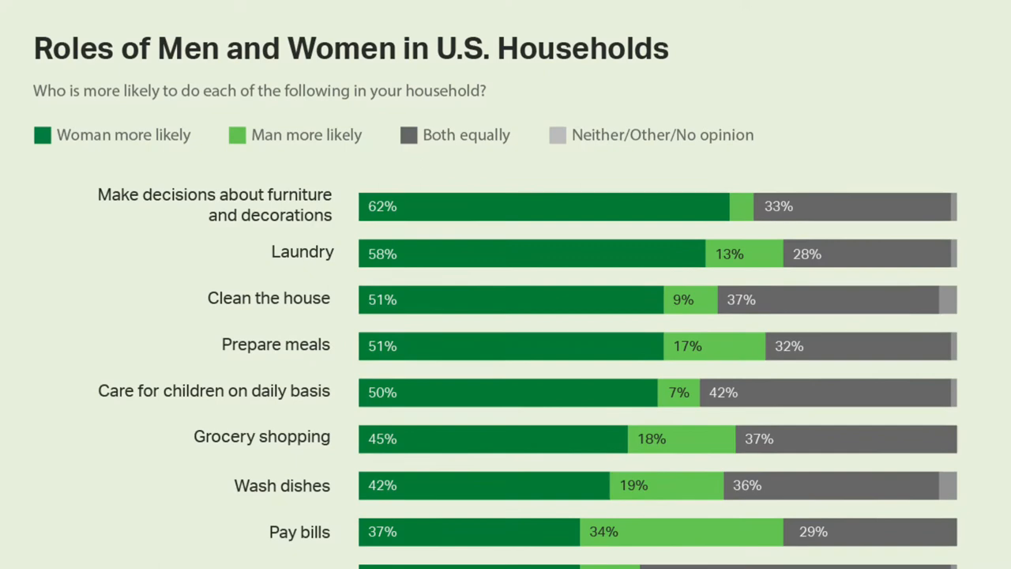
pyautogui.scroll(-3)
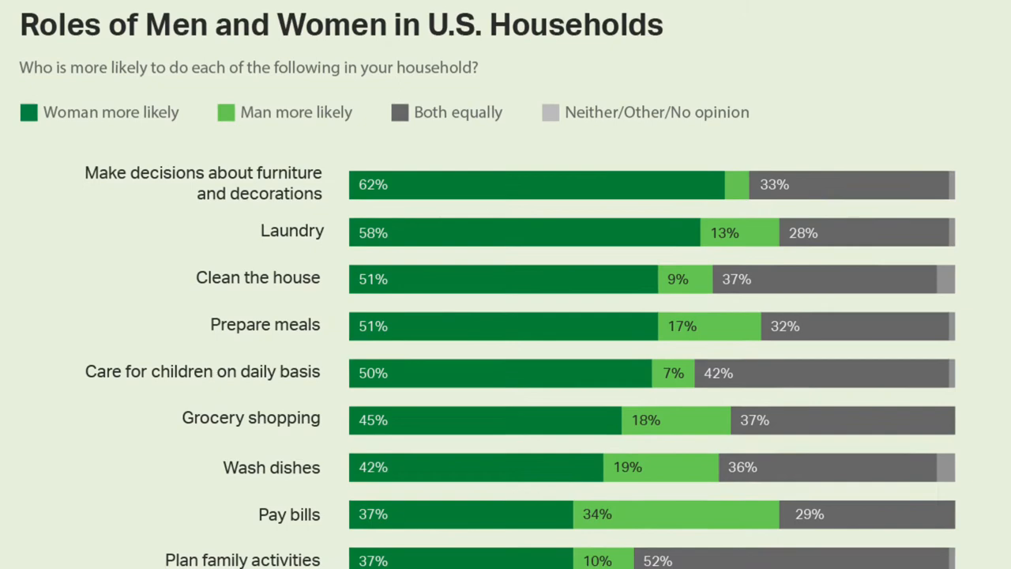